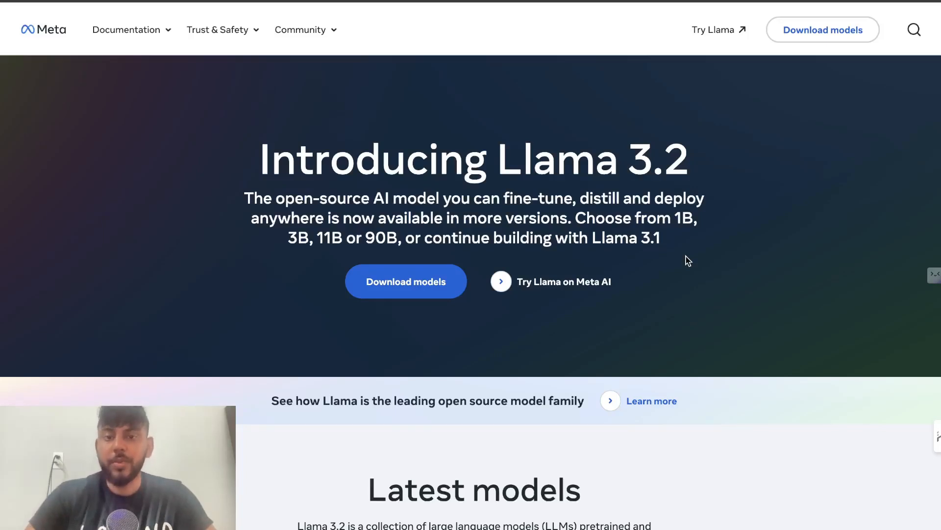
# Locate the earlier prompt in the SEO Prompts Jan 2024 doc and mark its article topic
pyautogui.moveTo(497, 158); pyautogui.dragTo(684, 158)
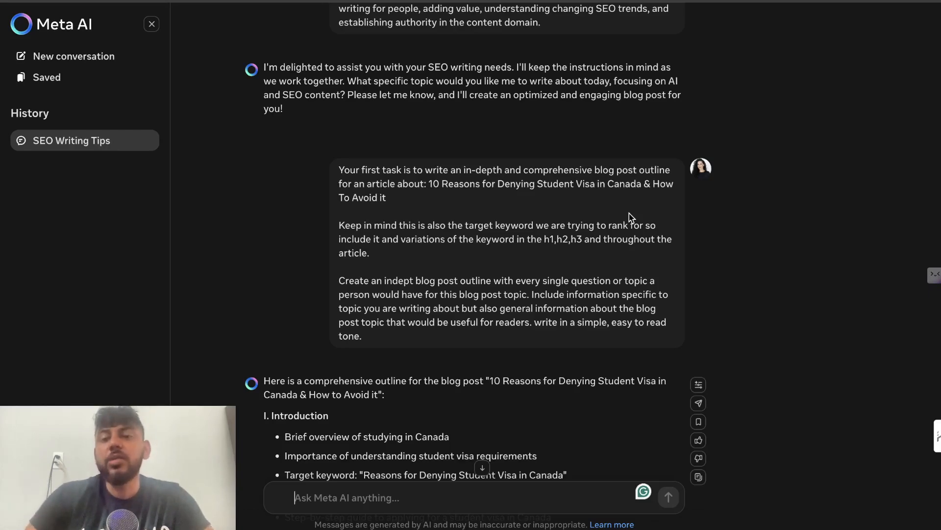
pyautogui.scroll(-3)
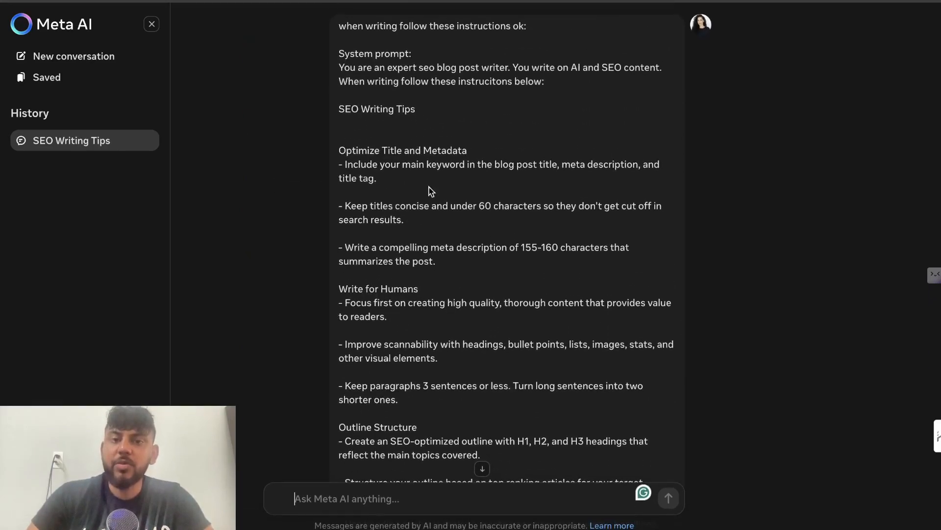
pyautogui.scroll(-3)
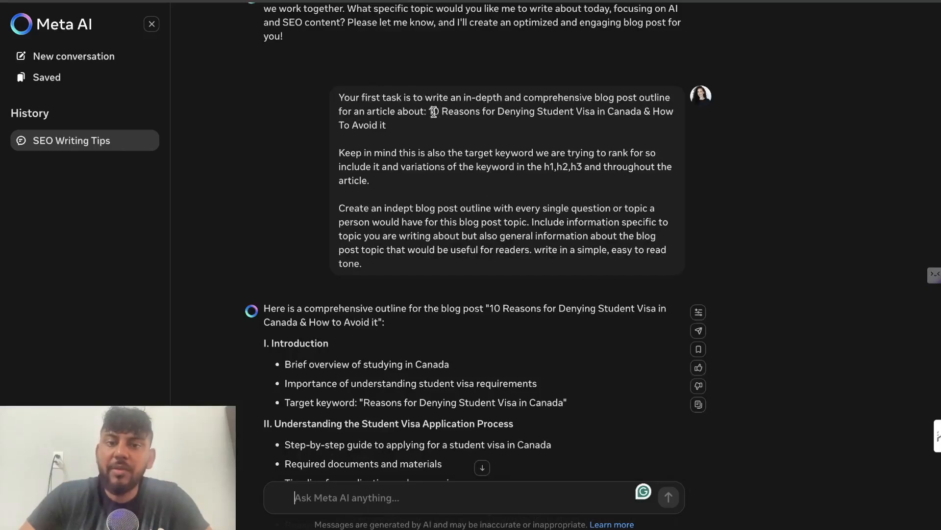
pyautogui.moveTo(429, 111); pyautogui.dragTo(387, 125)
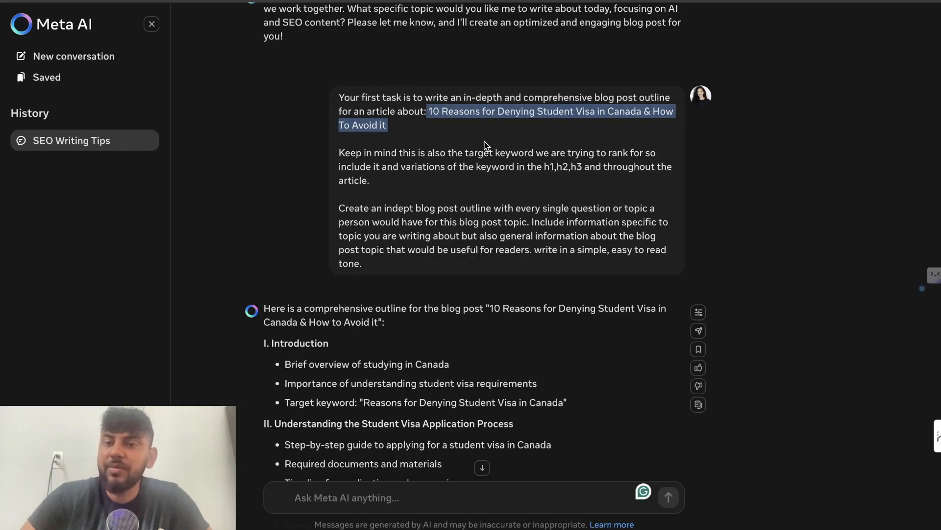
# Select the 'Prompt for full article' paragraph further down the document for copying
pyautogui.scroll(-3)
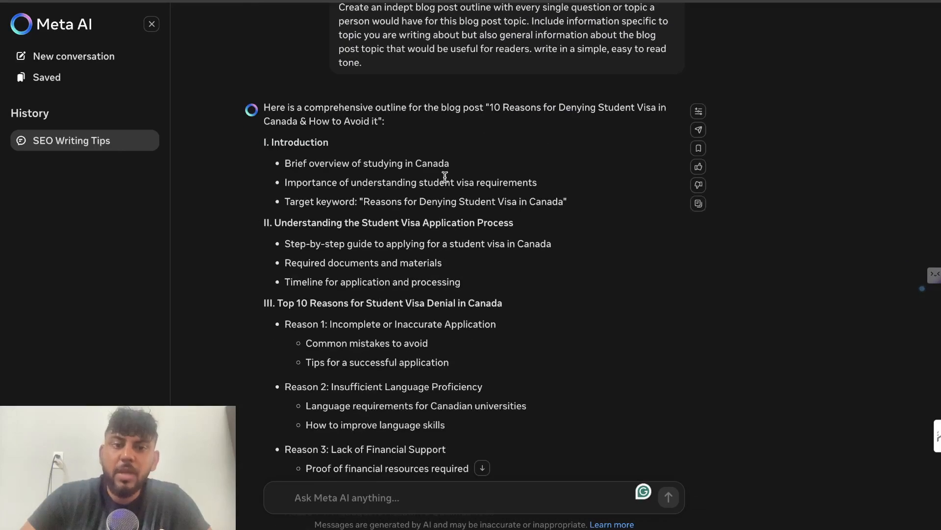
pyautogui.scroll(-3)
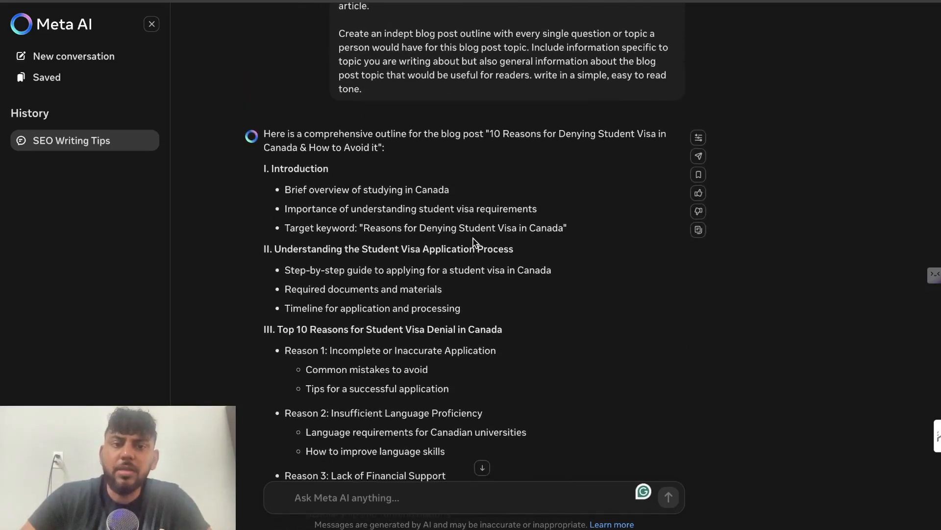
pyautogui.scroll(-3)
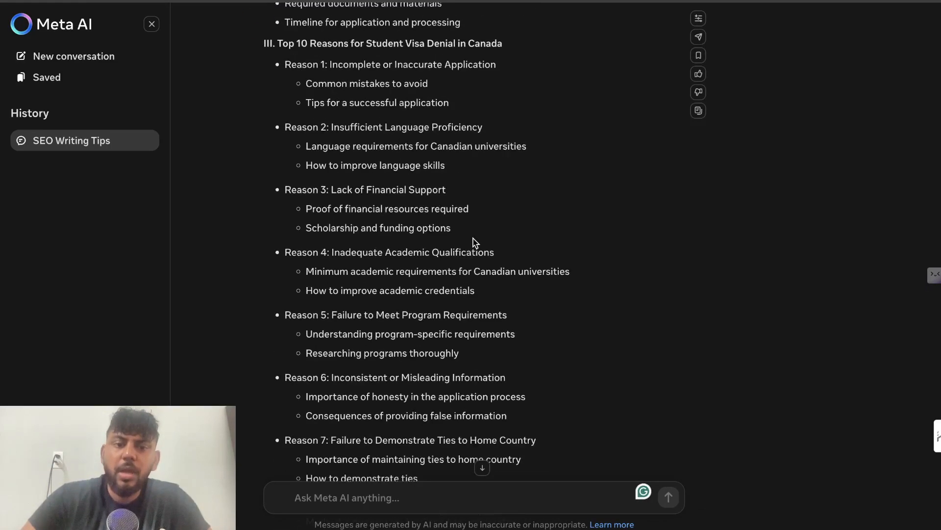
pyautogui.scroll(-3)
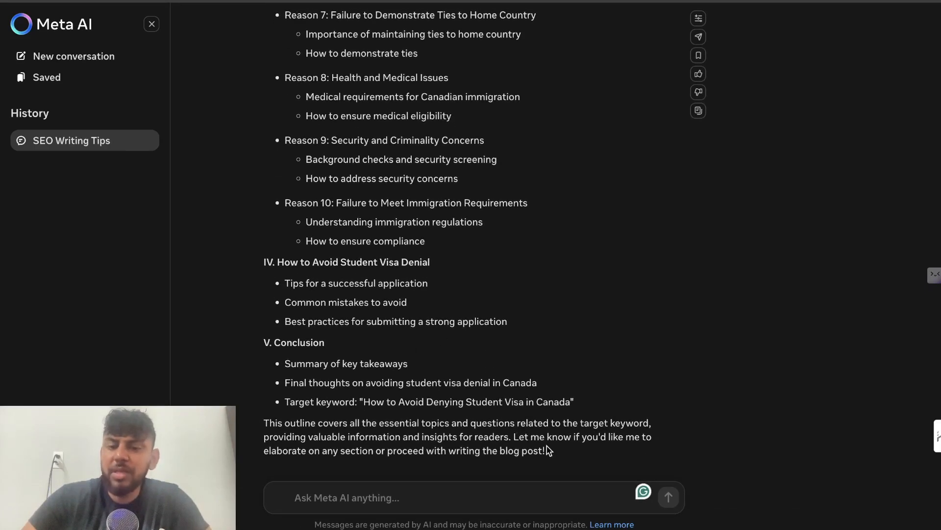
pyautogui.moveTo(306, 221); pyautogui.dragTo(545, 450)
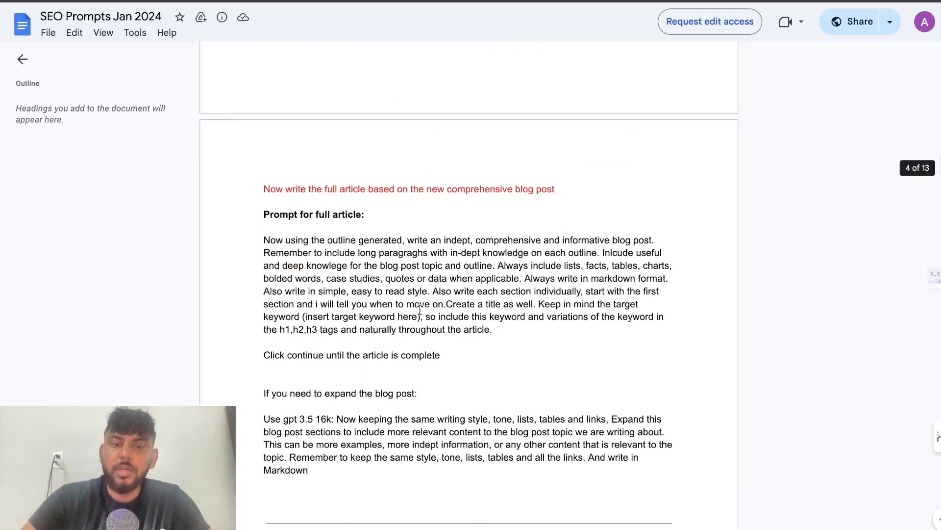
pyautogui.moveTo(264, 240); pyautogui.dragTo(508, 330)
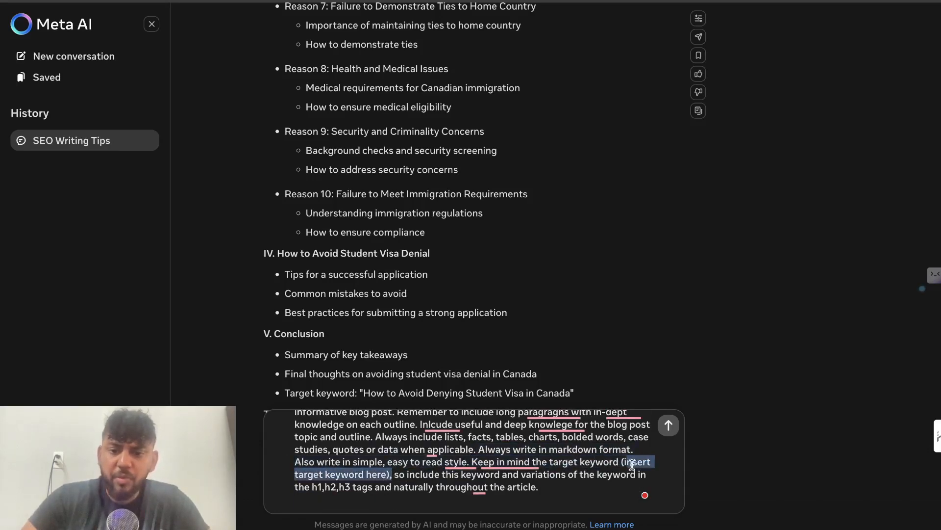
# Delete the '(insert target keyword here)' placeholder and send the full-article prompt to Meta AI
pyautogui.press('Delete')
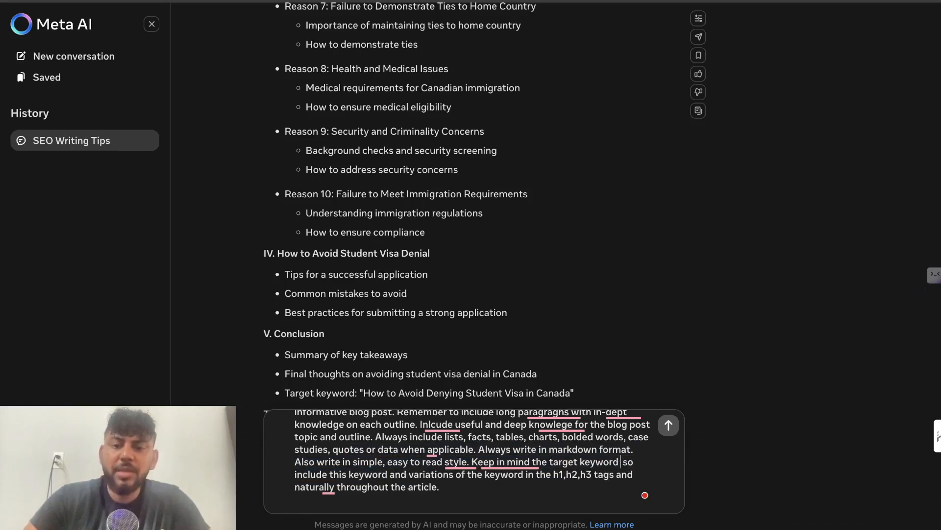
pyautogui.click(669, 425)
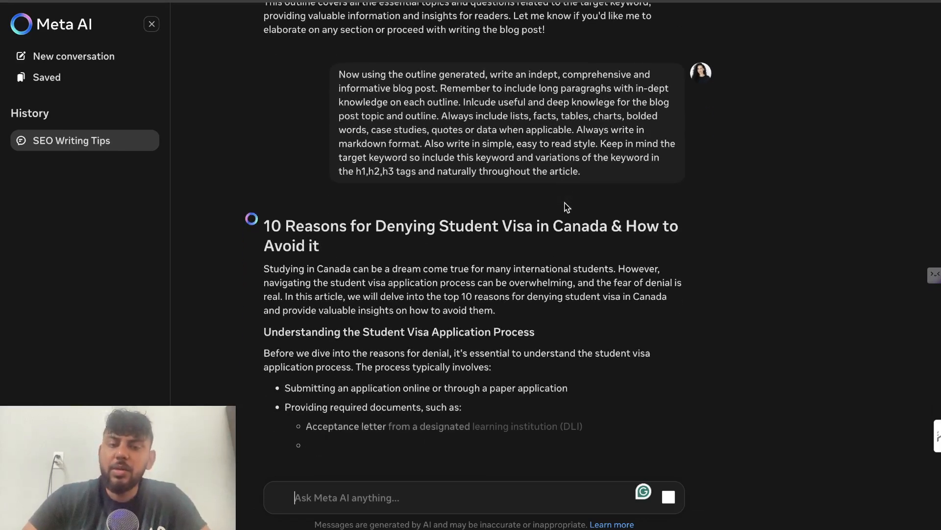
# Scroll through Meta AI's generated article on 10 reasons for Canadian student visa denial
pyautogui.scroll(-3)
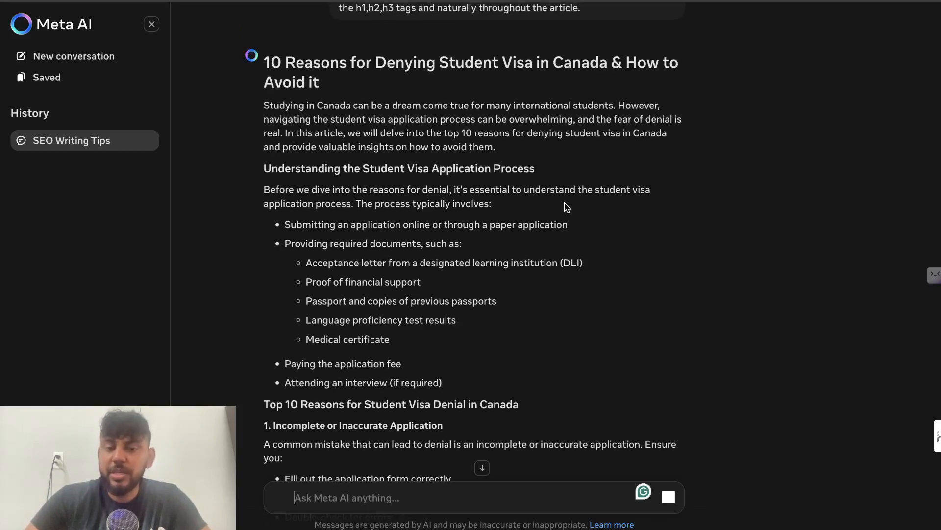
pyautogui.scroll(-3)
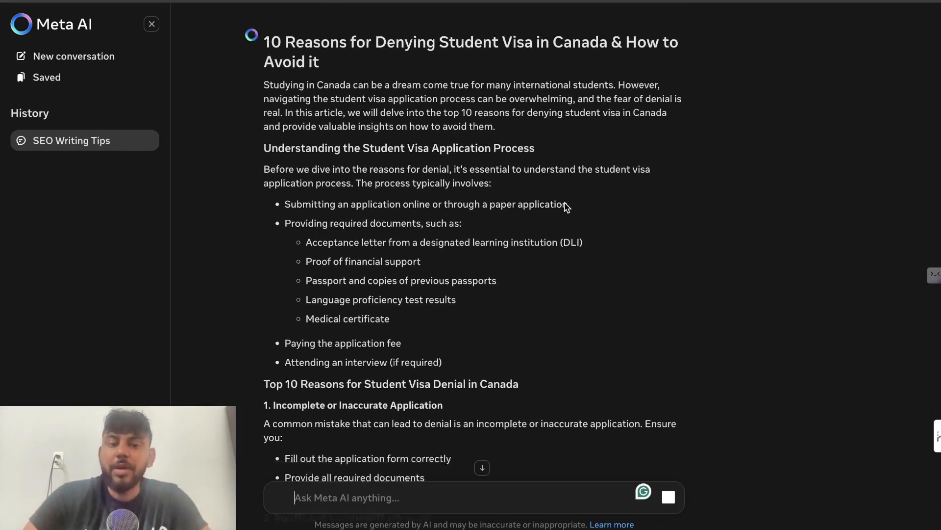
pyautogui.scroll(-3)
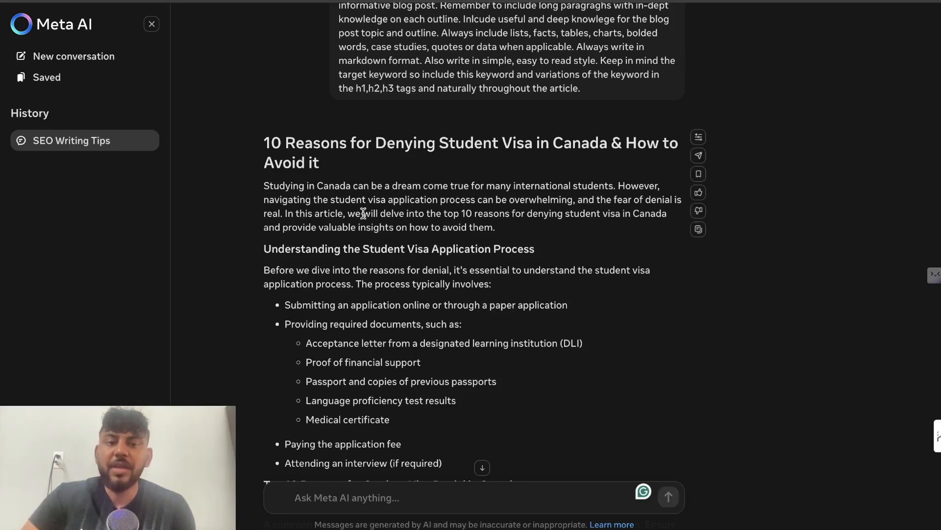
pyautogui.moveTo(514, 219)
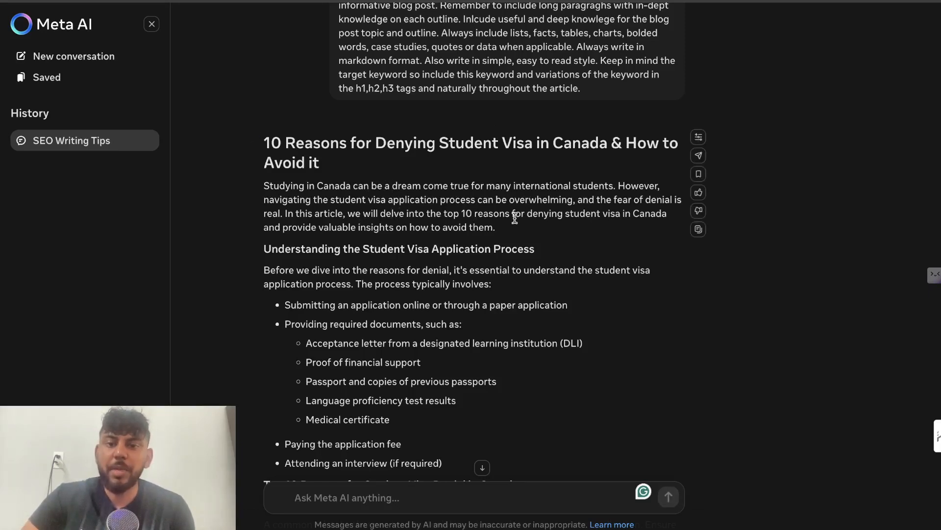
pyautogui.scroll(-3)
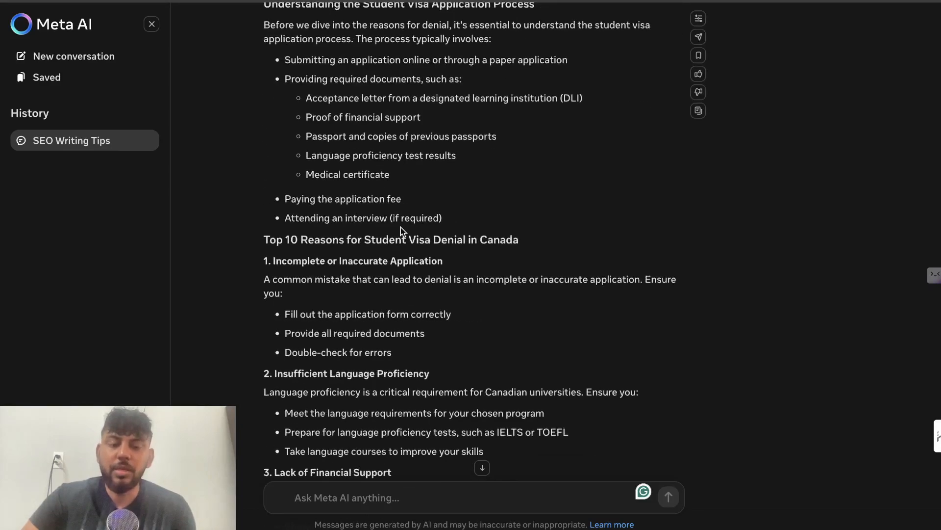
pyautogui.scroll(-3)
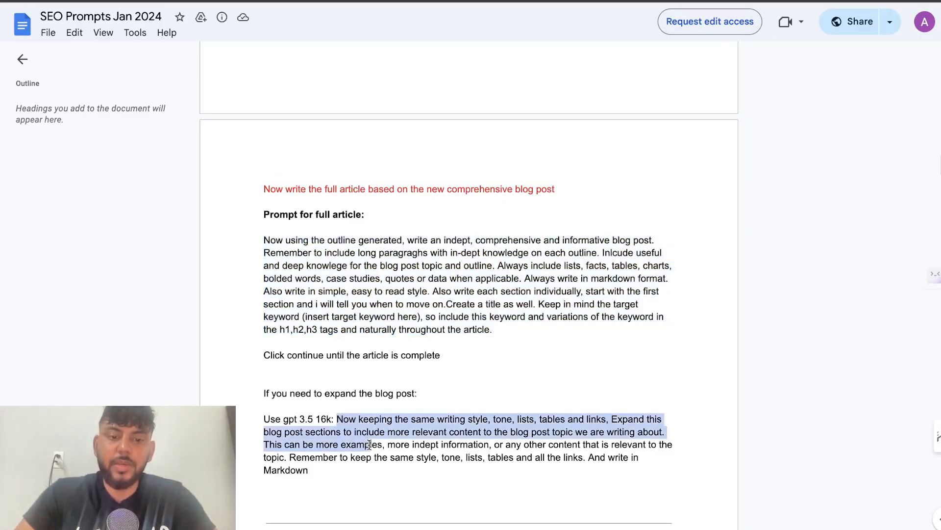
# Select the expand-blog-post prompt text after 'Use gpt 3.5 16k:' in the doc
pyautogui.moveTo(372, 444); pyautogui.dragTo(316, 470)
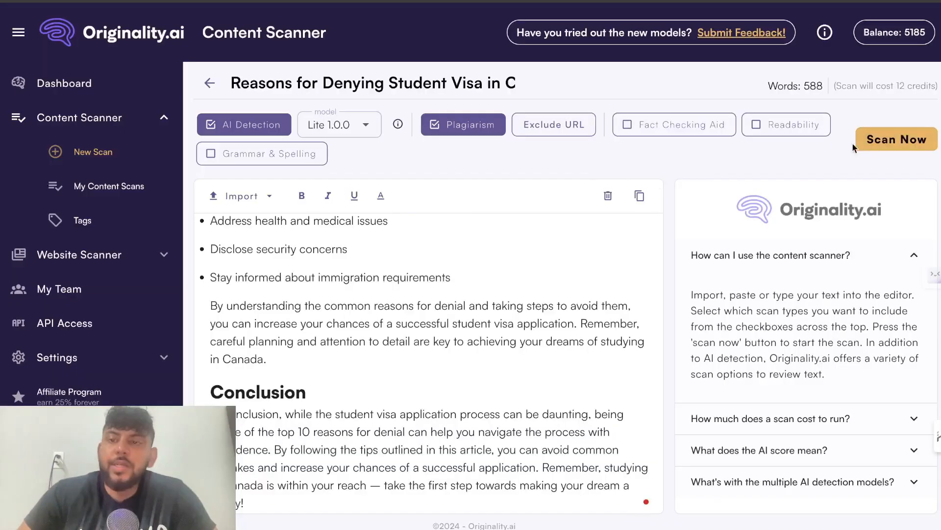
# Run Scan Now on the 588-word article with AI Detection and Plagiarism enabled
pyautogui.click(896, 139)
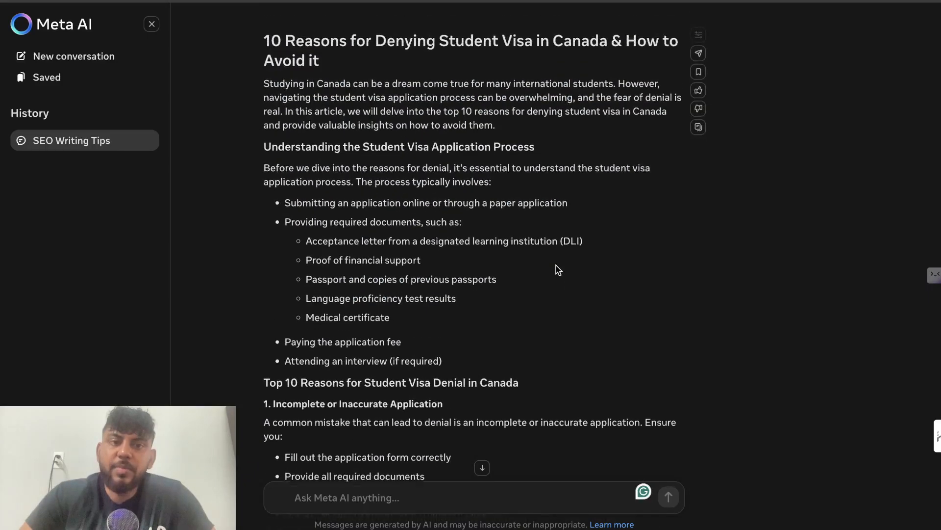
# Select the whole generated article from its title through the Additional Resources list
pyautogui.scroll(-3)
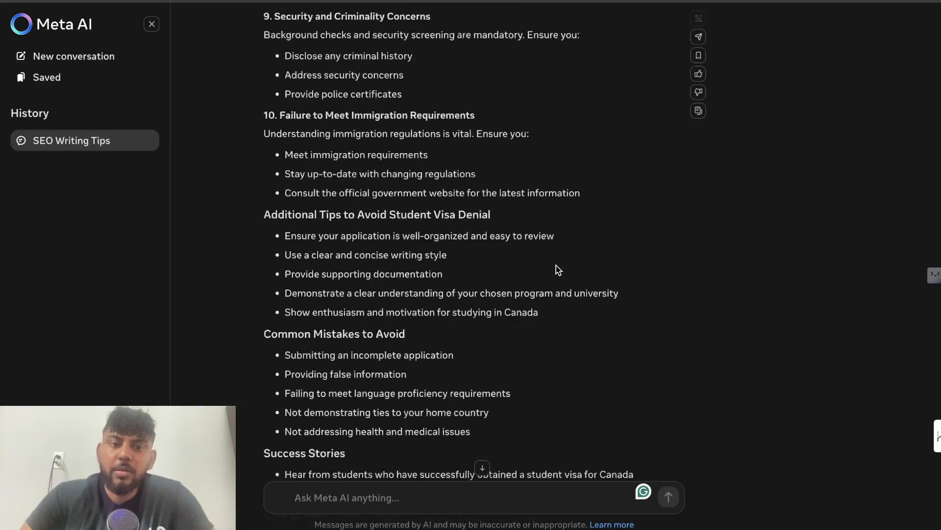
pyautogui.scroll(-3)
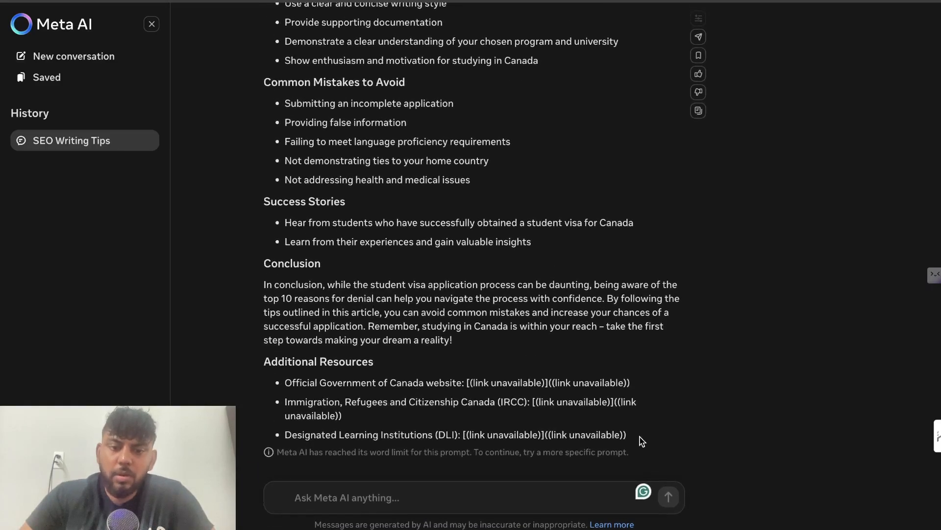
pyautogui.moveTo(438, 339); pyautogui.dragTo(627, 435)
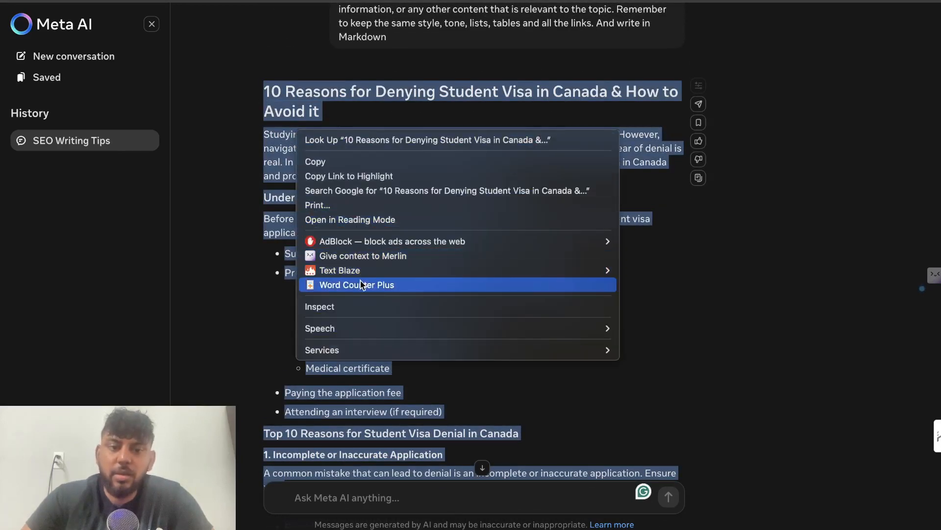
# Count the selected article's words with Word Counter Plus from the context menu
pyautogui.click(521, 208)
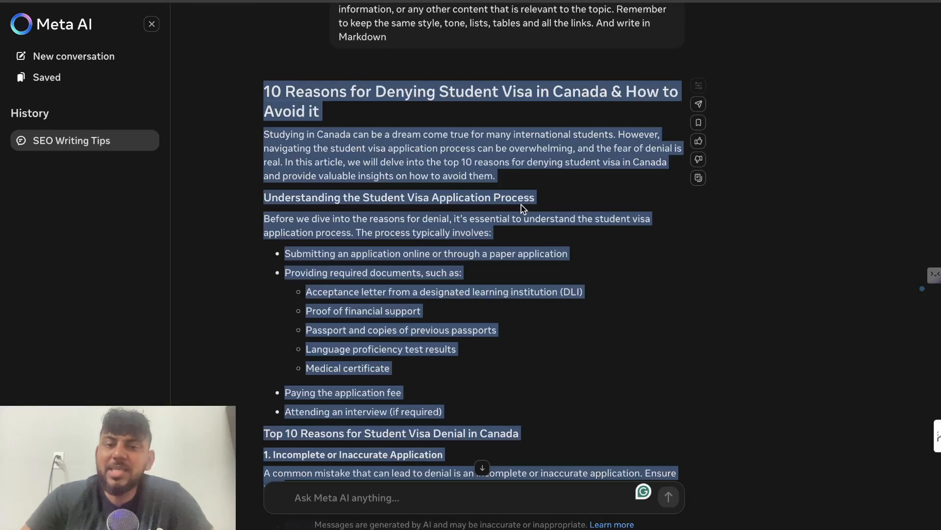
pyautogui.scroll(-3)
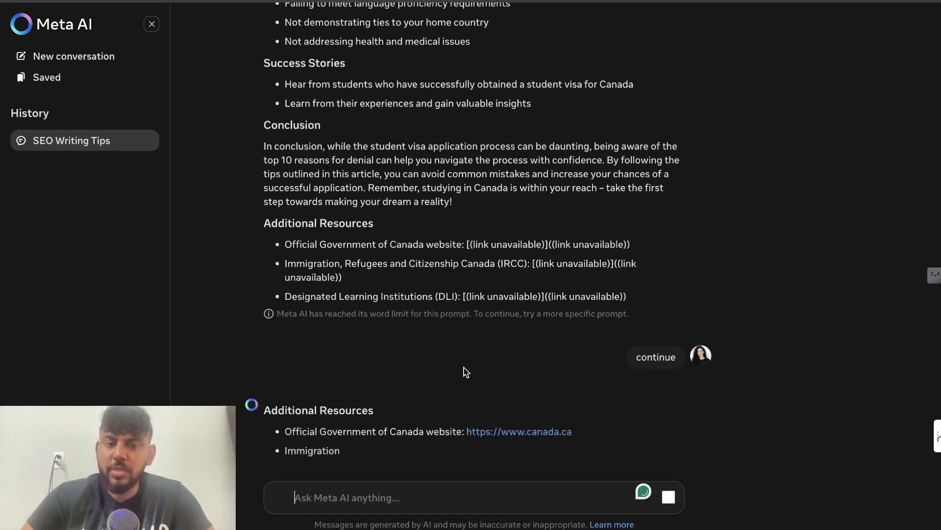
# Read through Meta AI's continued article including the Additional Resources with the canada.ca link
pyautogui.scroll(-3)
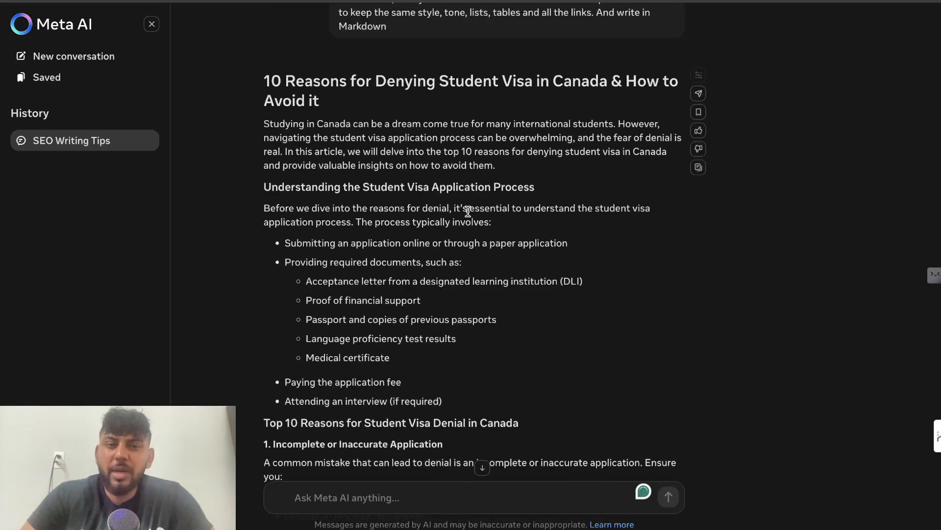
pyautogui.scroll(-3)
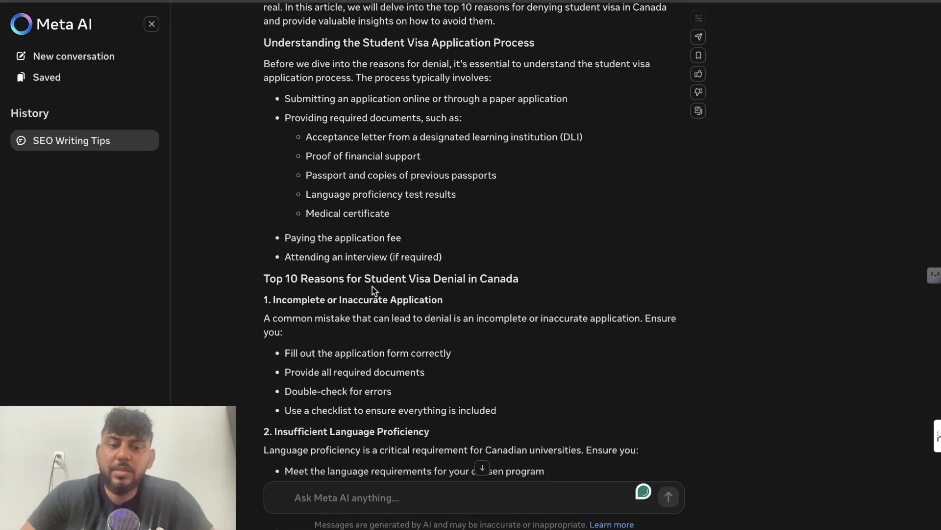
pyautogui.scroll(-3)
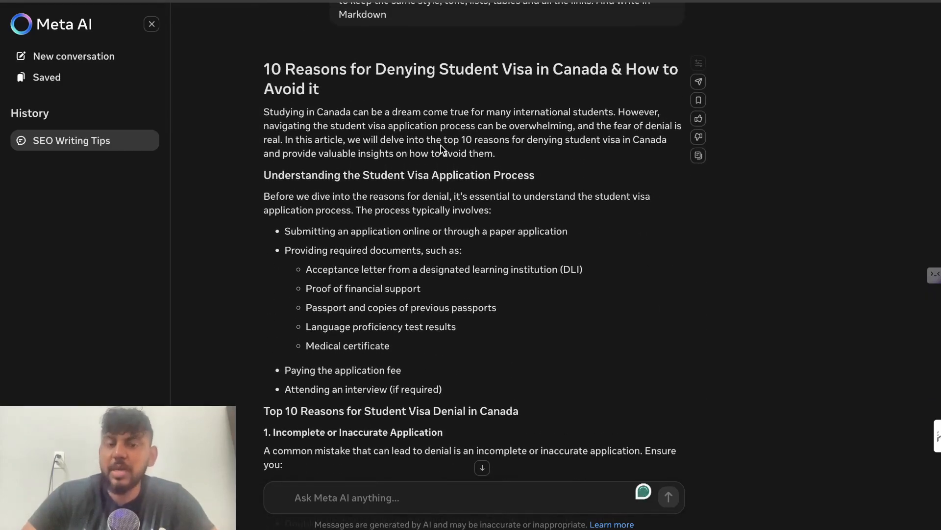
pyautogui.scroll(-3)
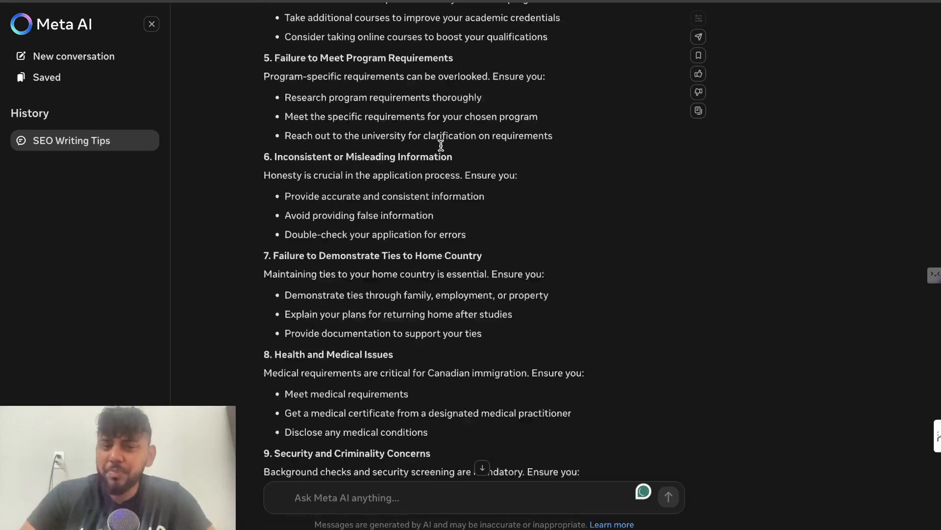
pyautogui.scroll(-3)
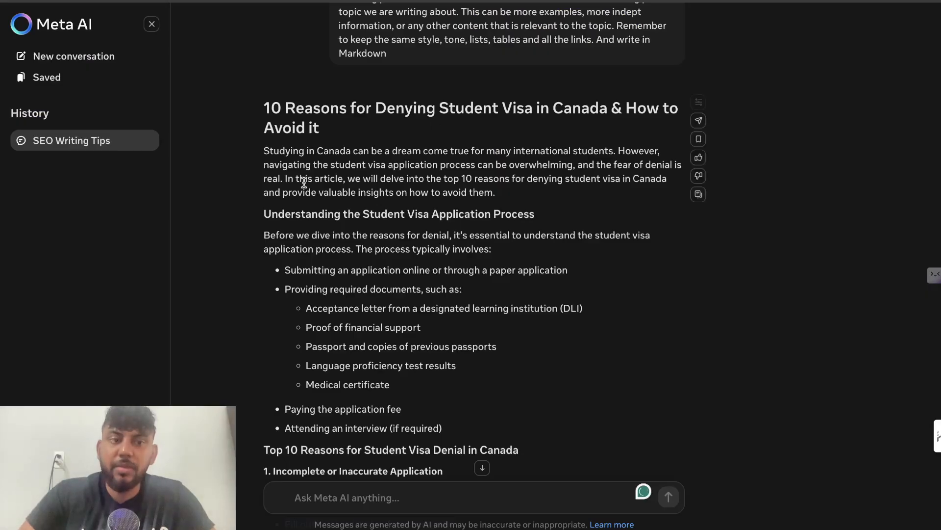
pyautogui.moveTo(94, 63)
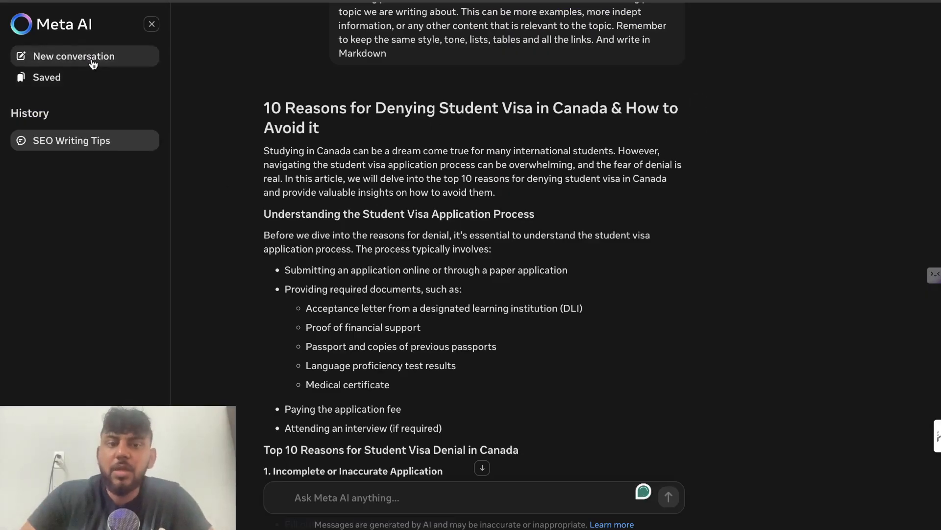
# Start a new conversation and review Meta AI's detailed image prompt for the blog post
pyautogui.click(75, 56)
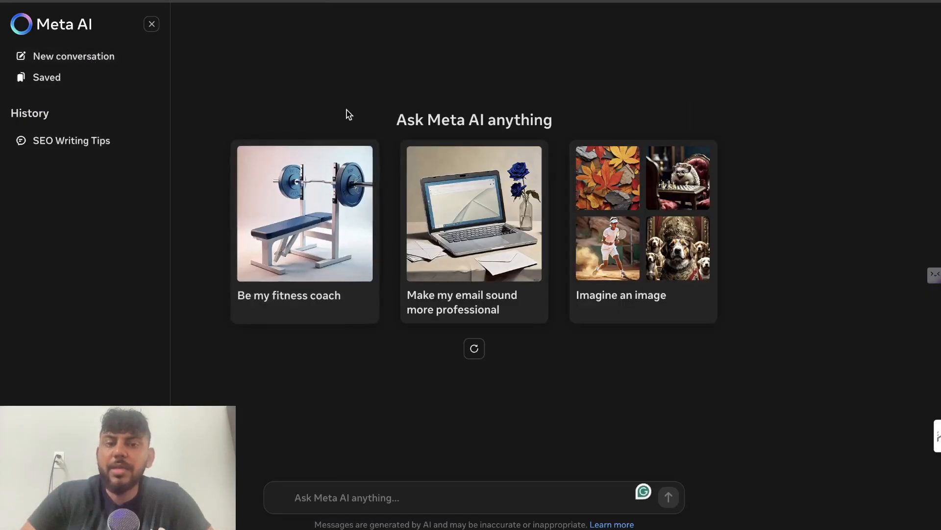
pyautogui.moveTo(691, 141)
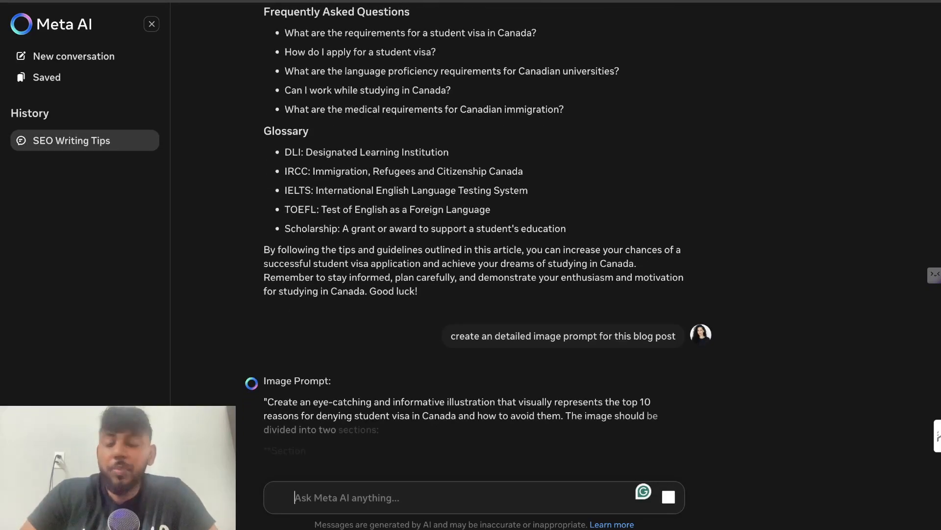
pyautogui.scroll(-3)
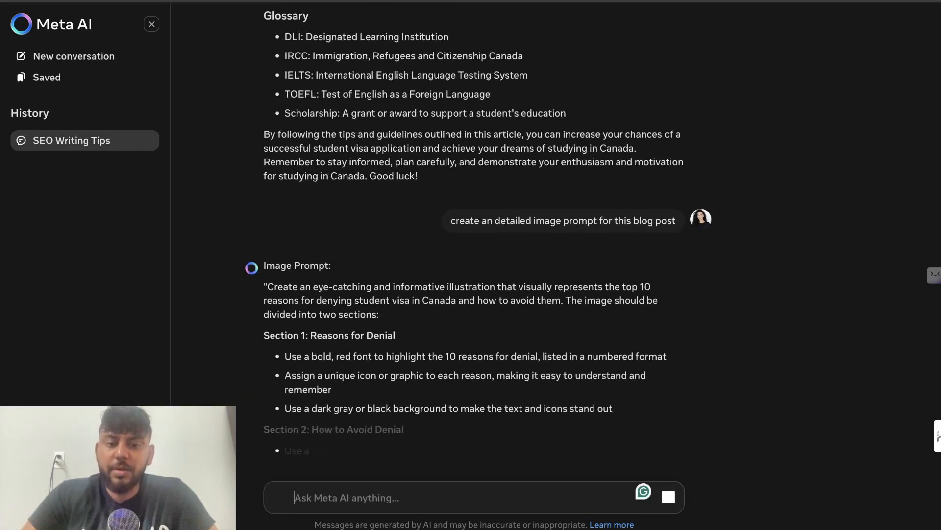